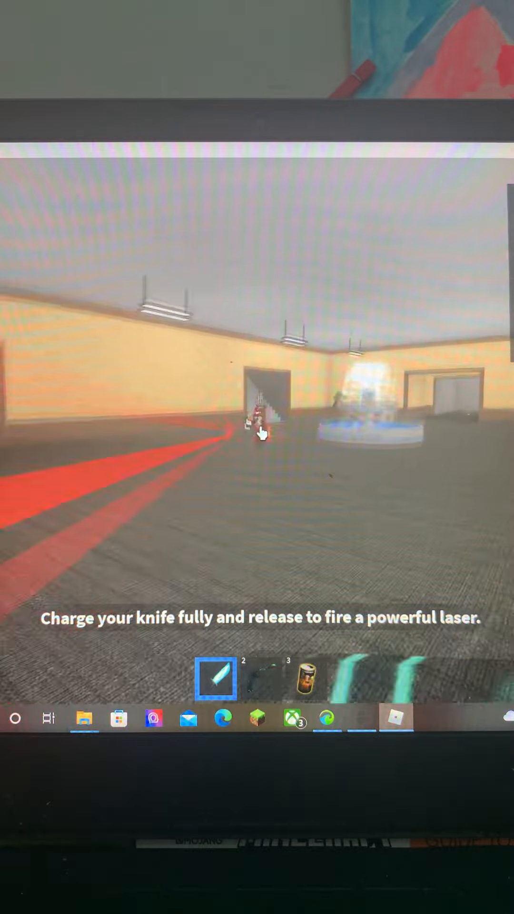
{"action": "mouse_move", "coordinate": [257, 434]}
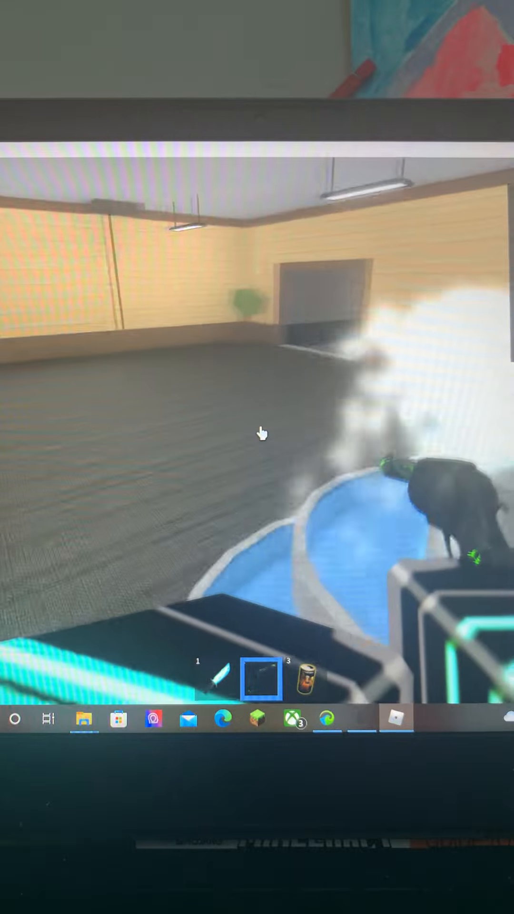
{"action": "mouse_move", "coordinate": [262, 434]}
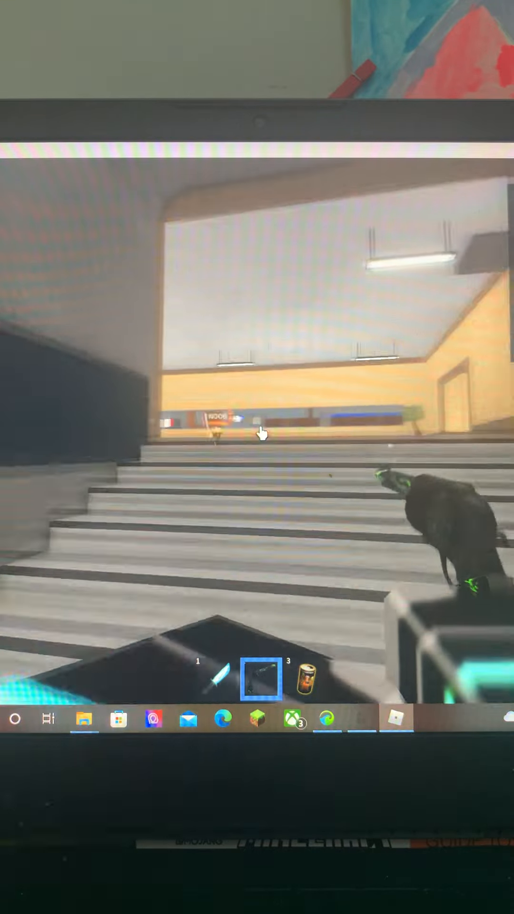
{"action": "mouse_move", "coordinate": [263, 434]}
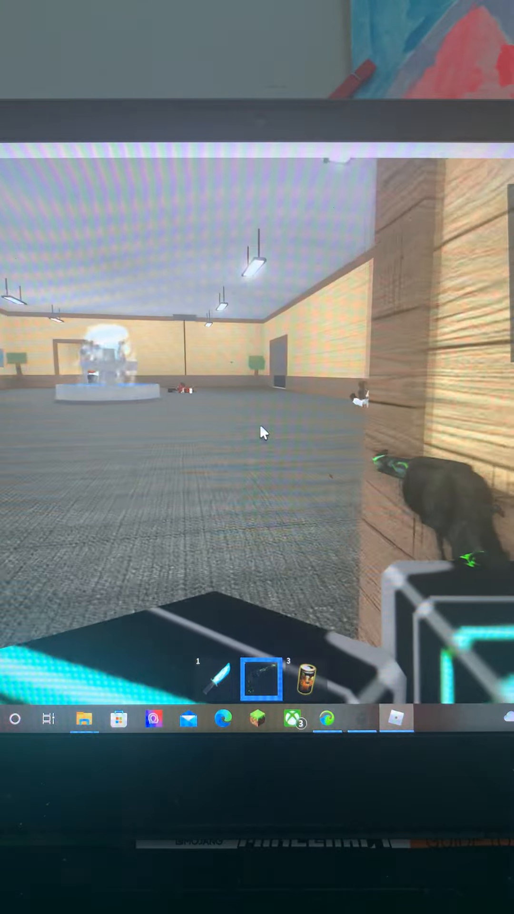
{"action": "mouse_move", "coordinate": [257, 431]}
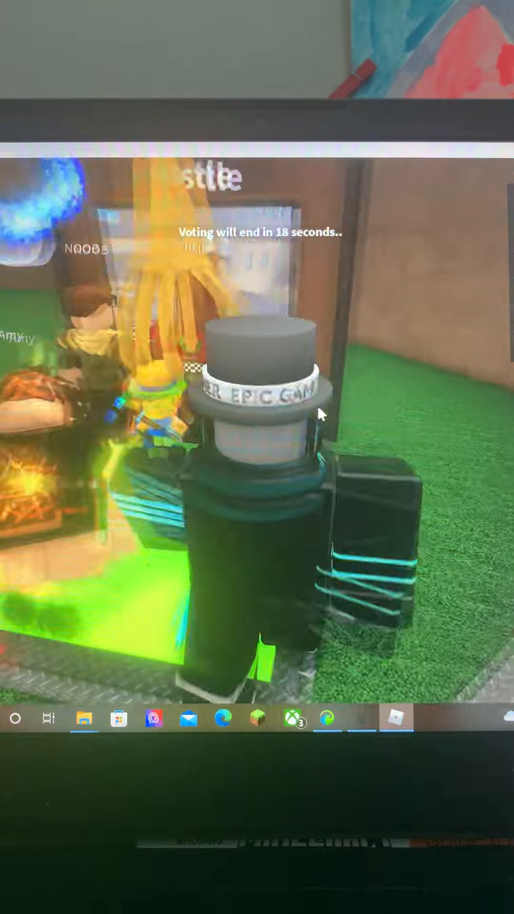
{"action": "mouse_move", "coordinate": [320, 414]}
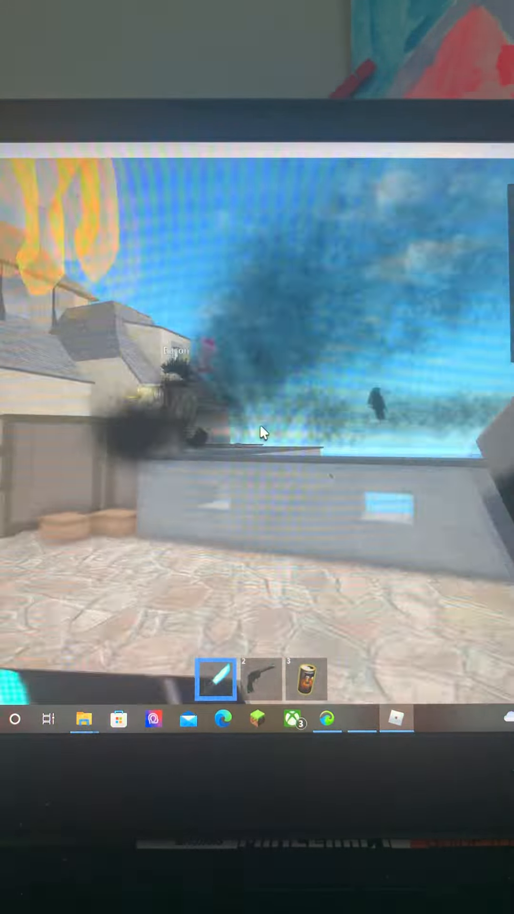
Step: Draw the pistol from hotbar slot 2 and shoot at the two opponents in the doorway
{"action": "key", "text": "2"}
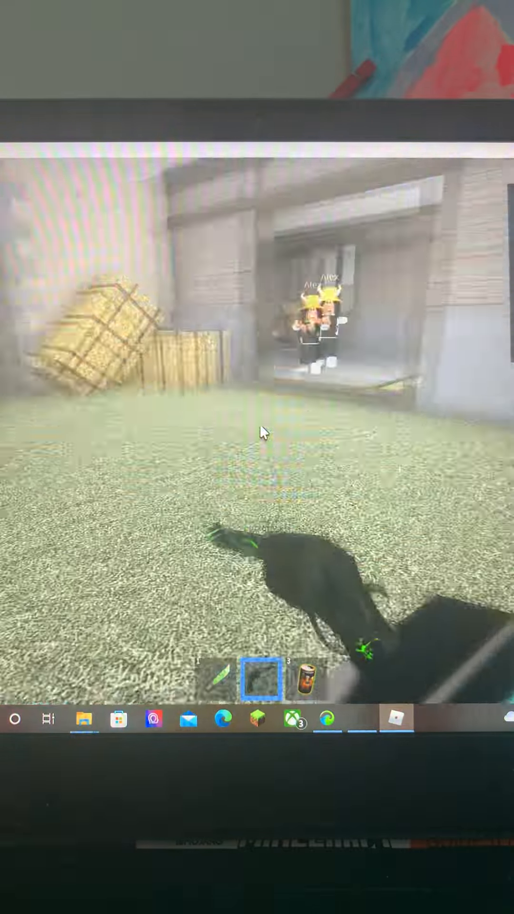
{"action": "left_click", "coordinate": [261, 430]}
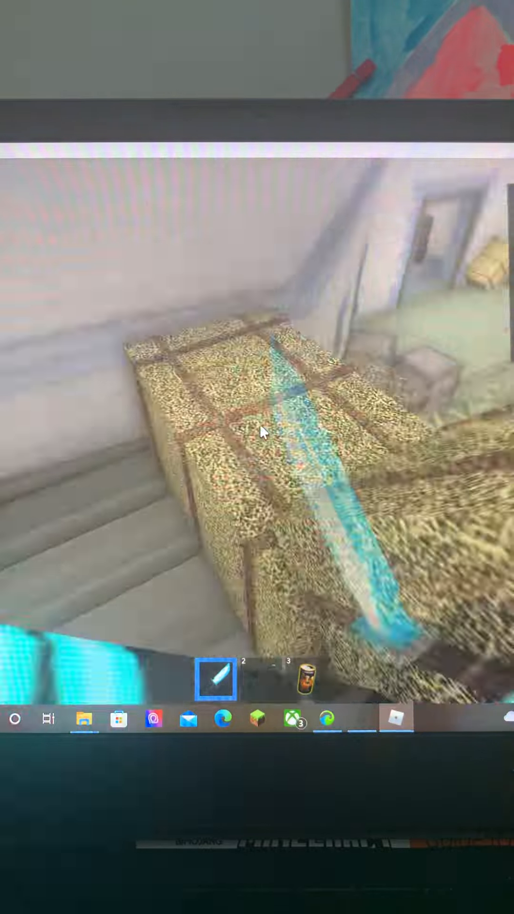
{"action": "mouse_move", "coordinate": [261, 431]}
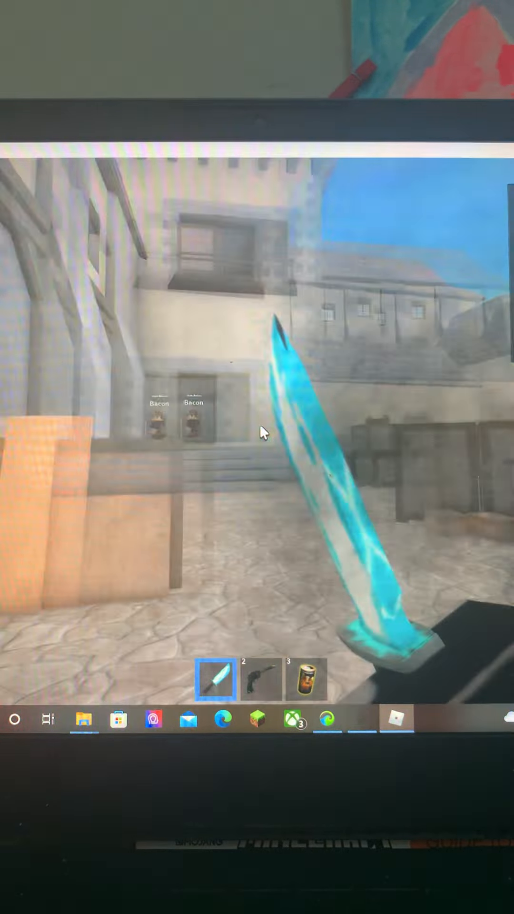
Step: Swap from the glowing blue knife to the pistol in hotbar slot 2
{"action": "key", "text": "2"}
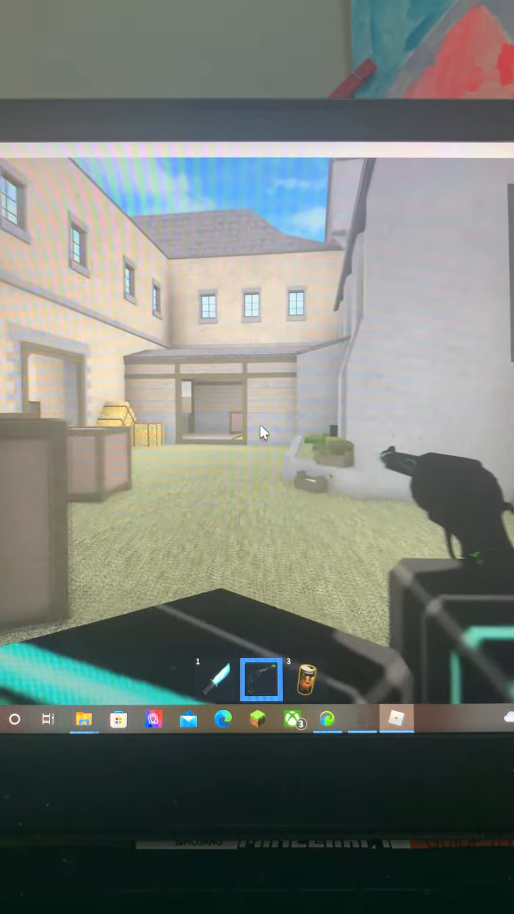
{"action": "mouse_move", "coordinate": [261, 431]}
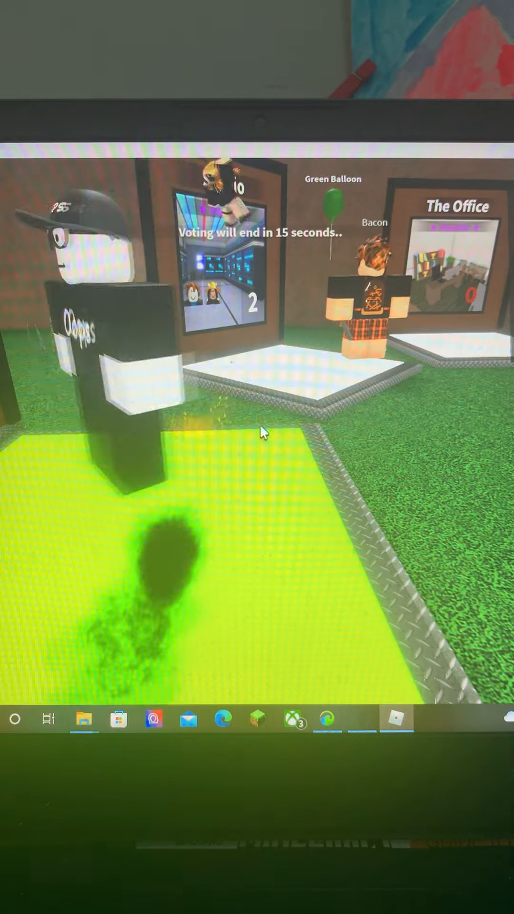
{"action": "mouse_move", "coordinate": [262, 432]}
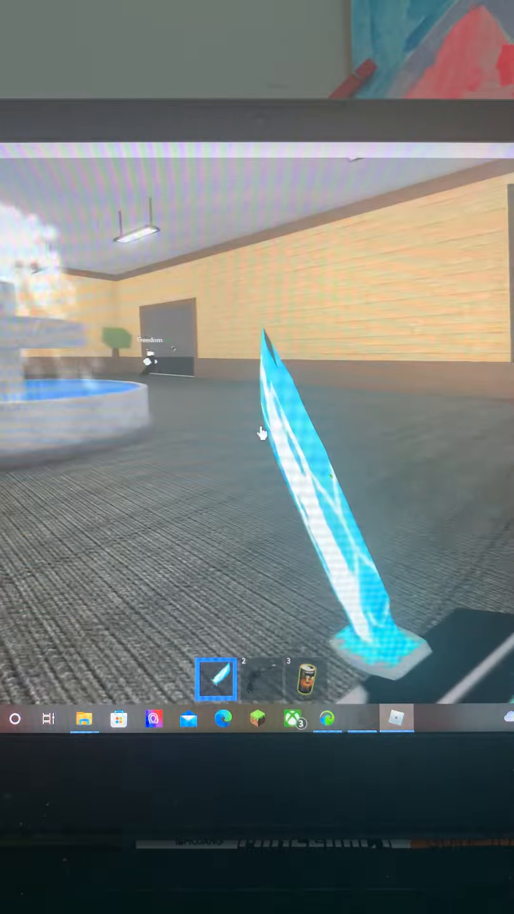
Step: Switch weapons using hotbar slot 3 while moving through the fountain room
{"action": "key", "text": "3"}
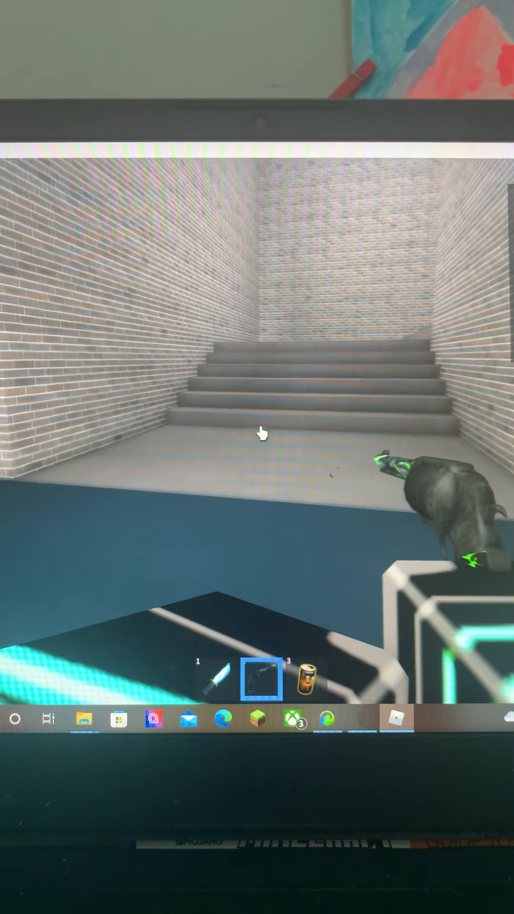
{"action": "mouse_move", "coordinate": [257, 434]}
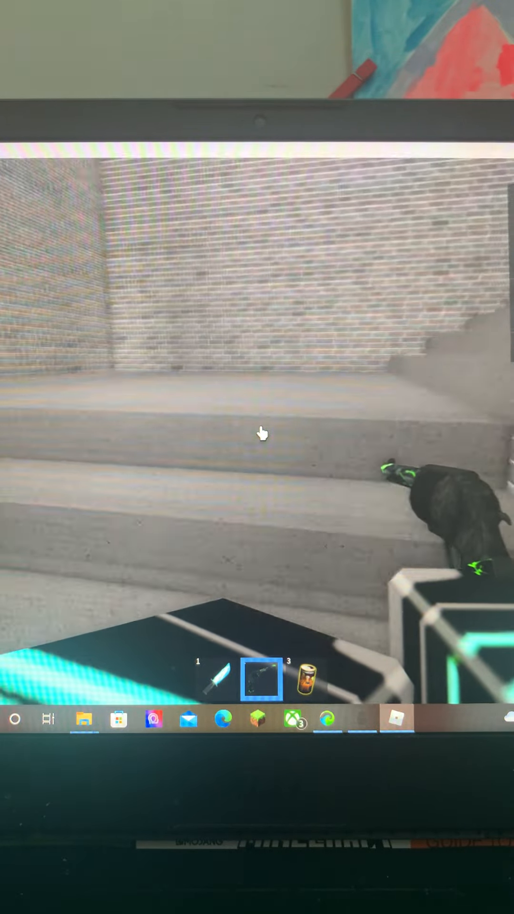
{"action": "mouse_move", "coordinate": [262, 434]}
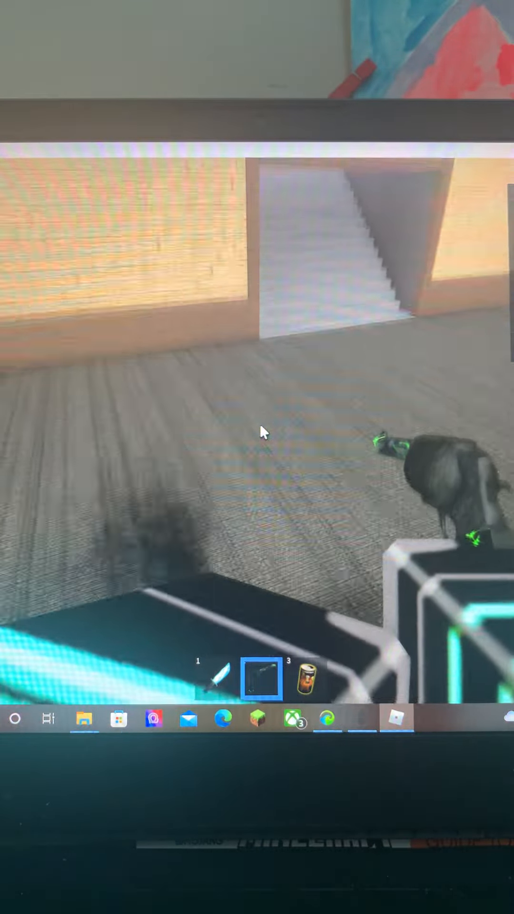
{"action": "mouse_move", "coordinate": [261, 431]}
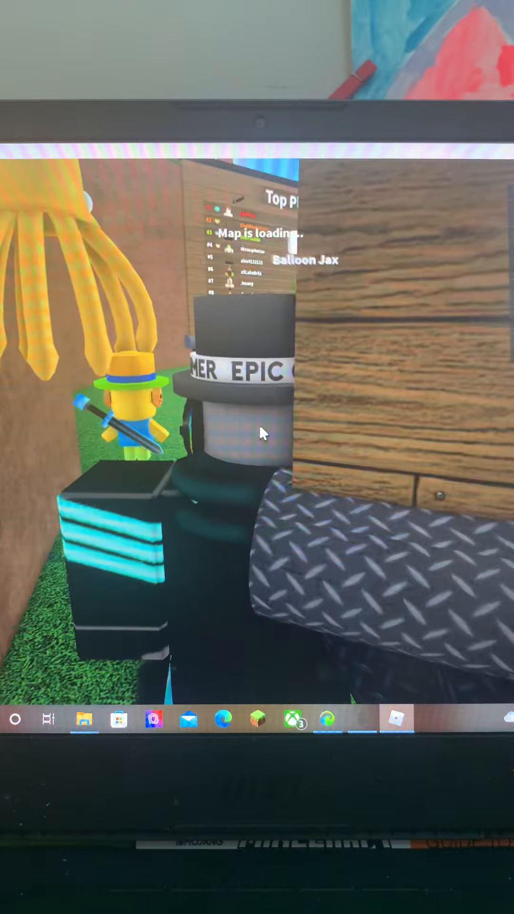
{"action": "mouse_move", "coordinate": [261, 432]}
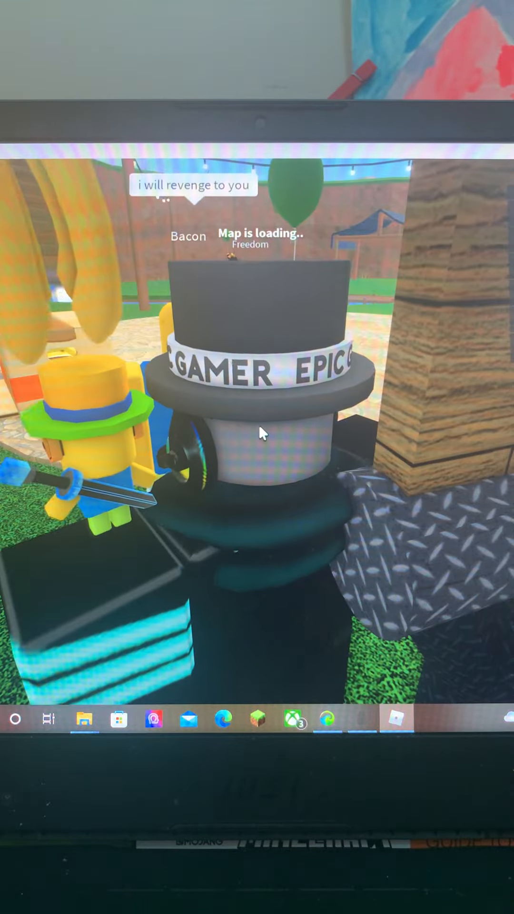